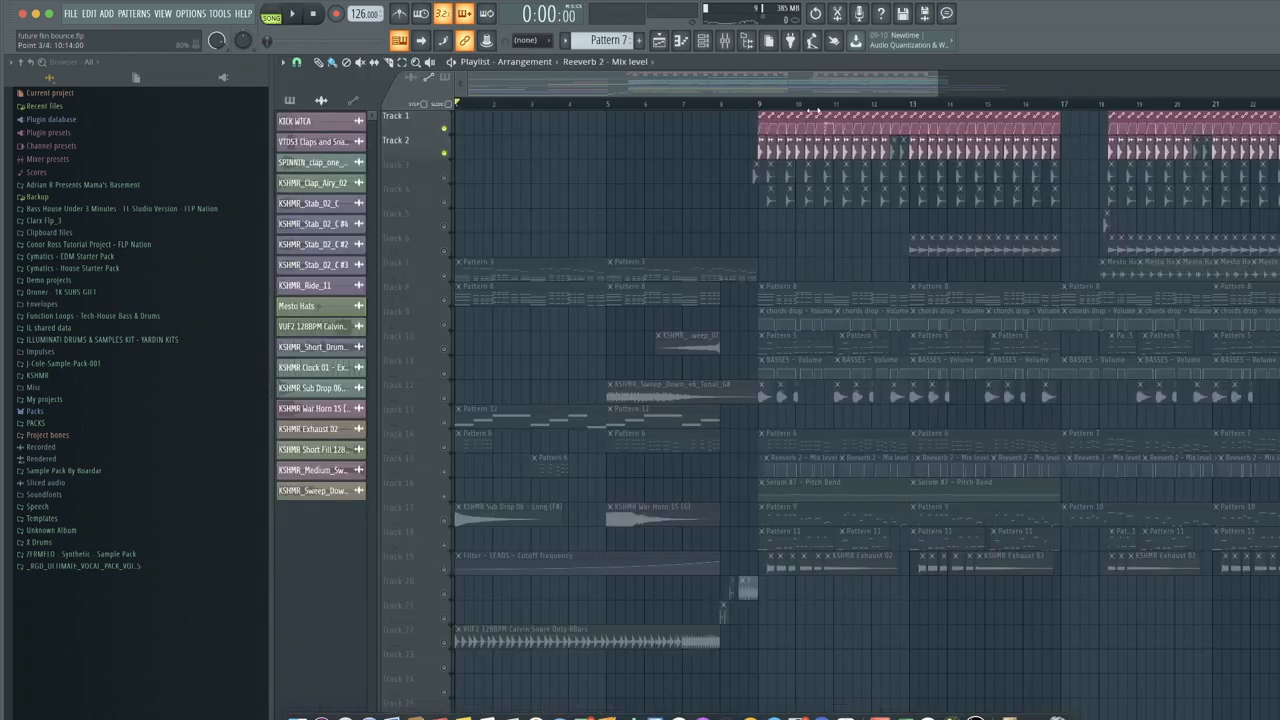
Step the pattern selector to Pattern 5 and show its Serum melody notes in the piano roll.
left_click(292, 12)
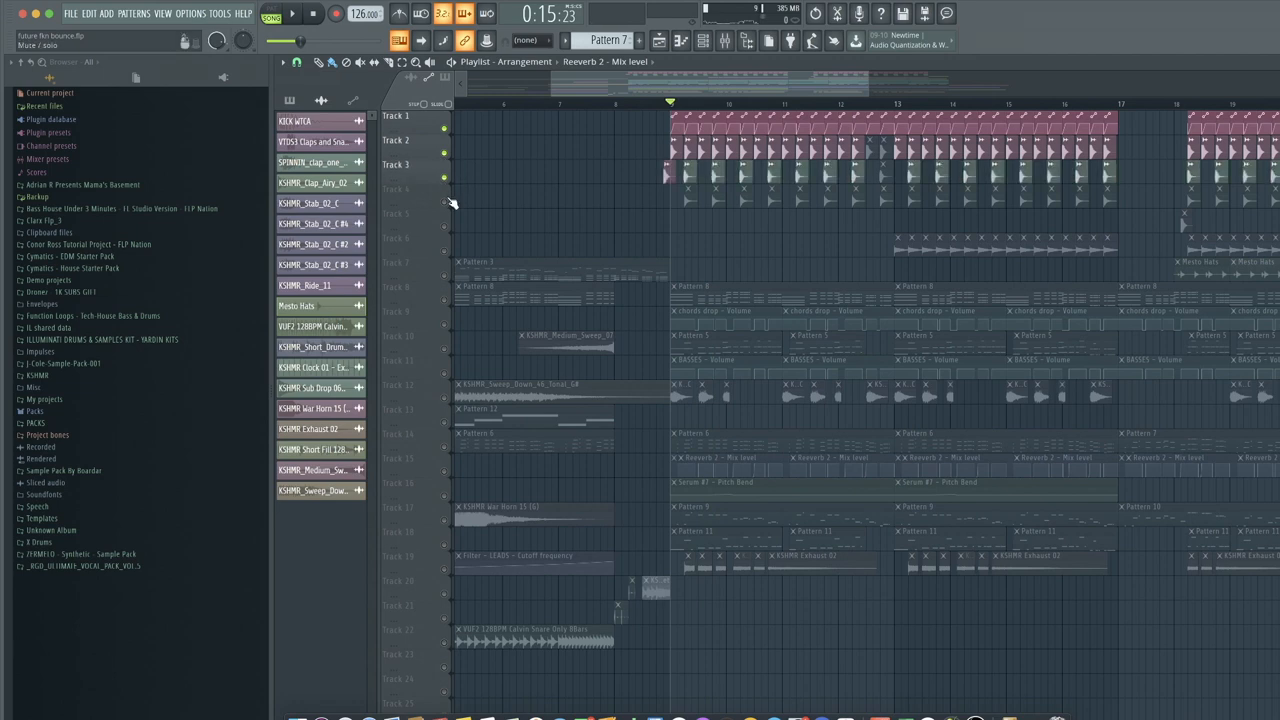
left_click(292, 12)
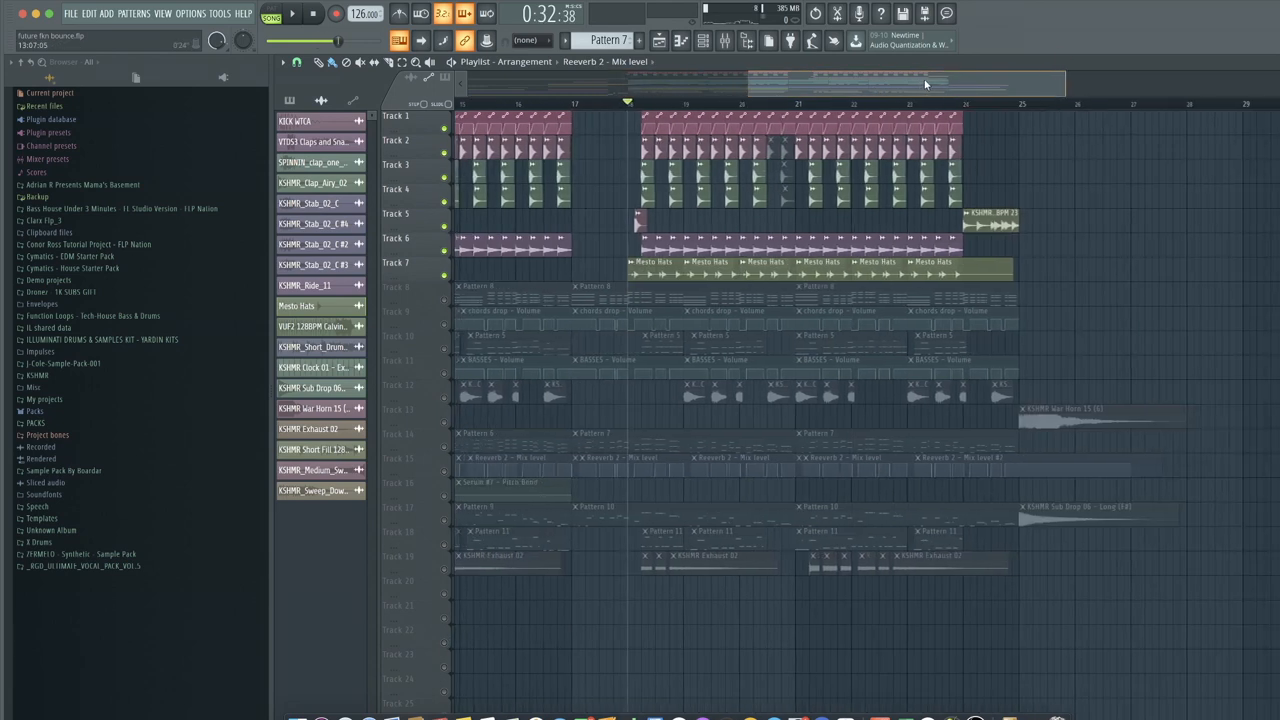
left_click(292, 12)
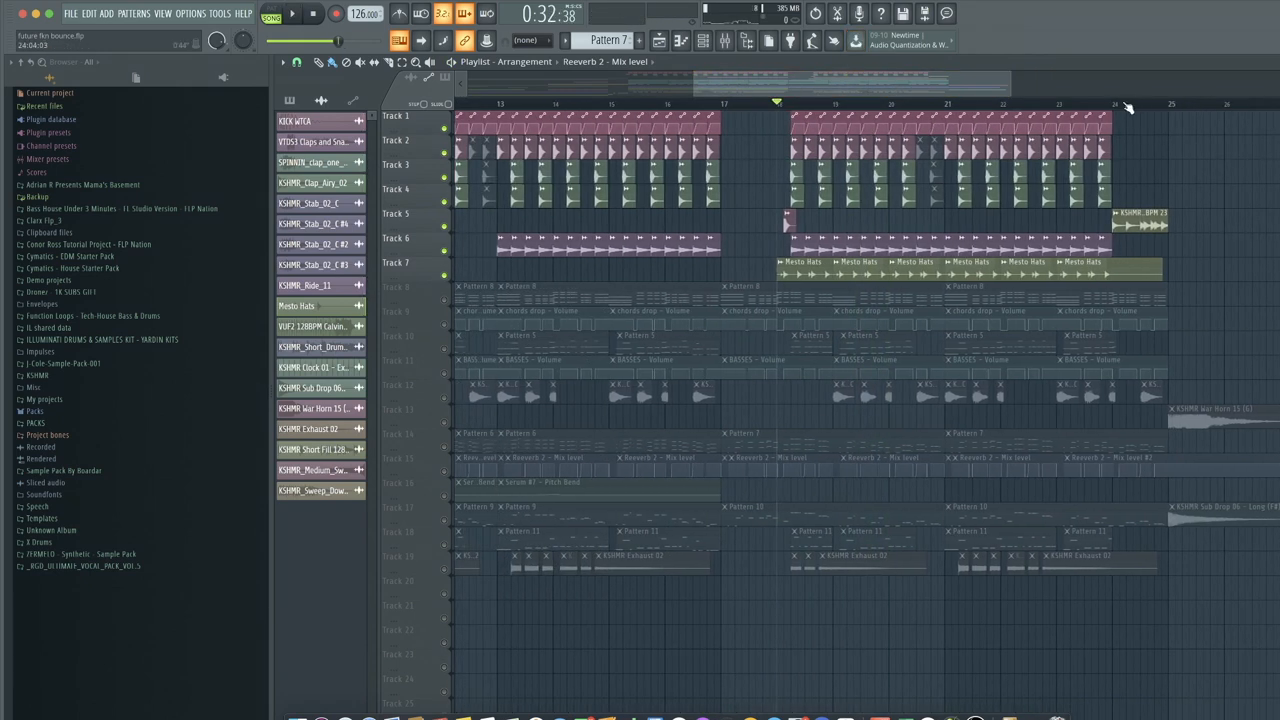
left_click(292, 12)
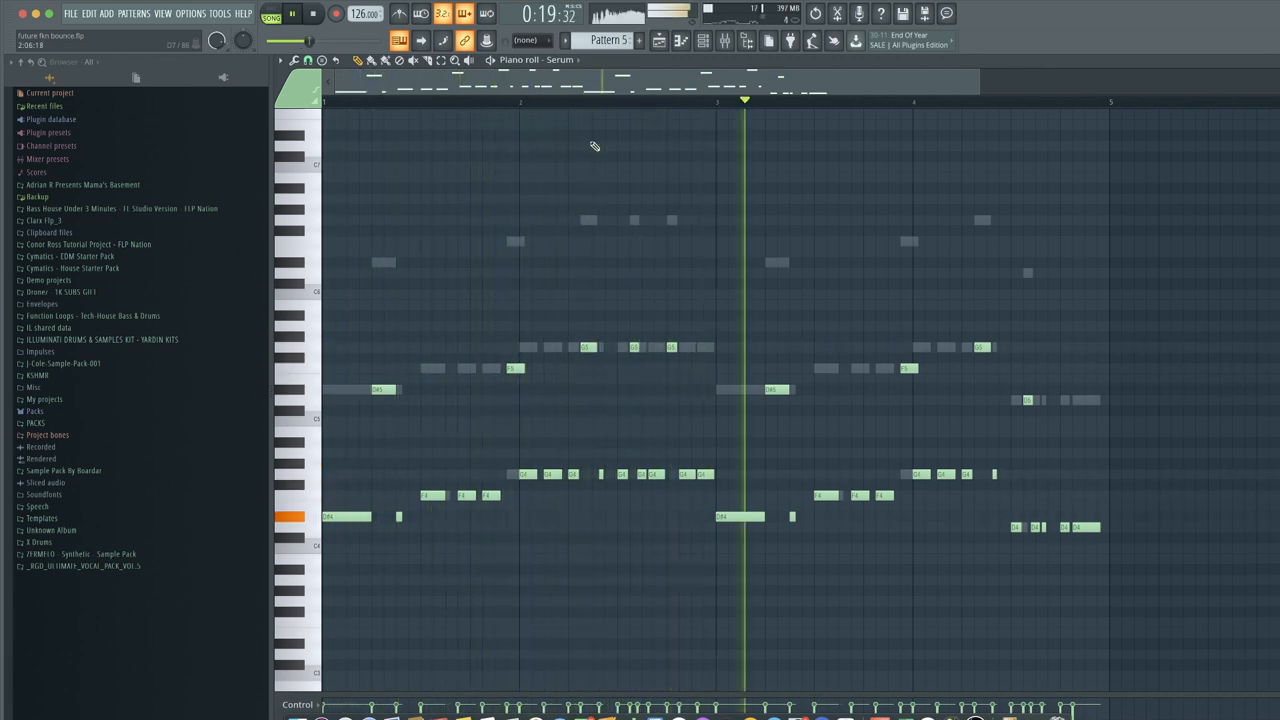
Switch to Pattern 6 so its Serum melody notes replace the previous part in the piano roll.
left_click(724, 40)
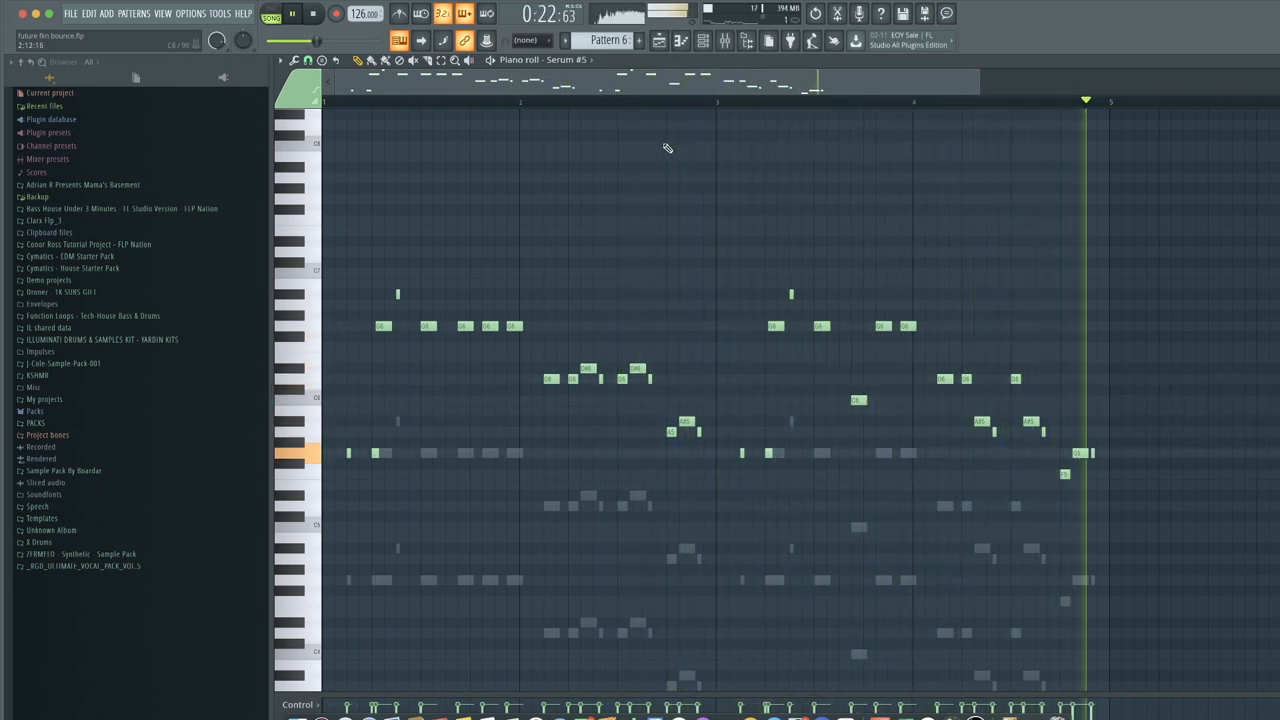
Show Pattern 7's Serum notes, then return to the full playlist arrangement of the drop.
left_click(292, 12)
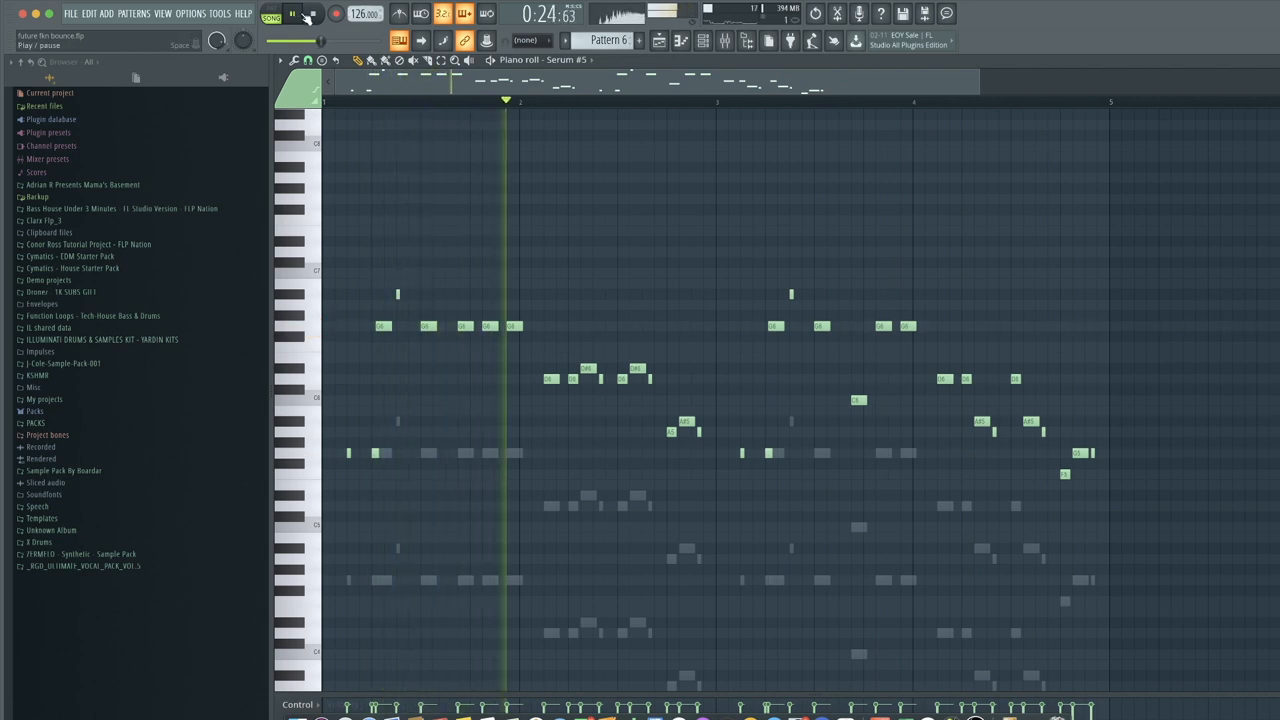
left_click(292, 12)
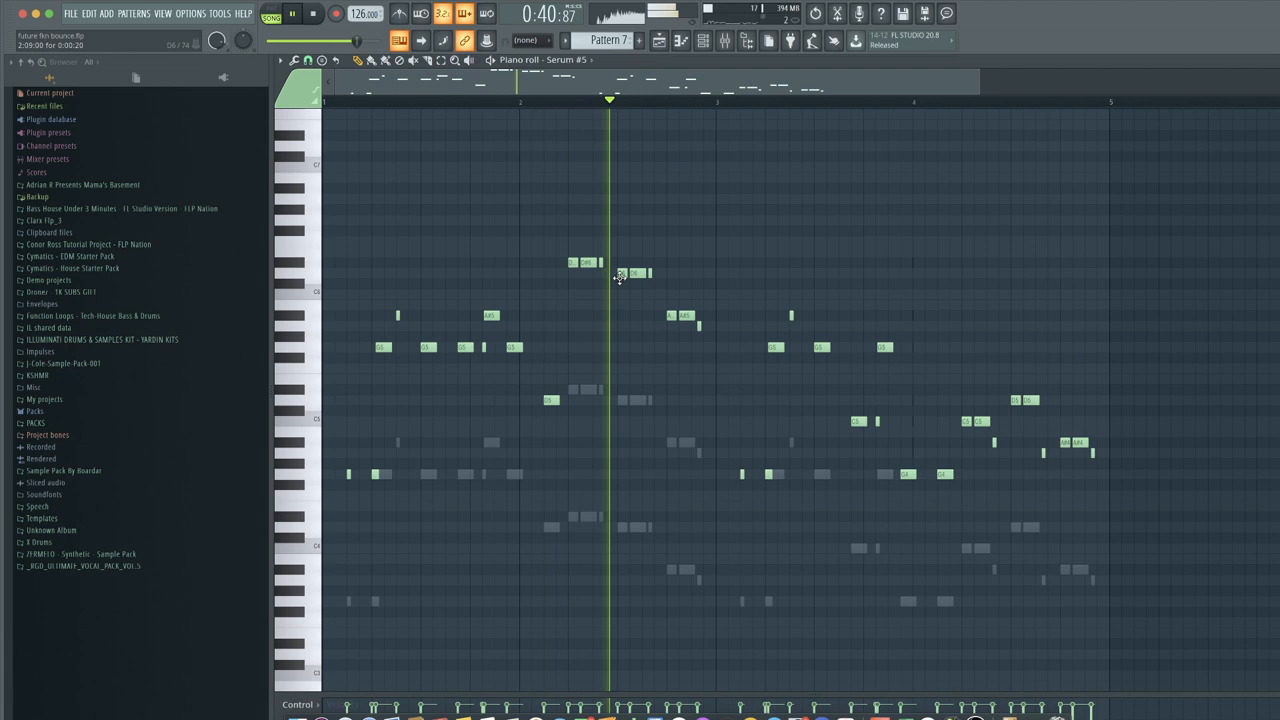
left_click(658, 40)
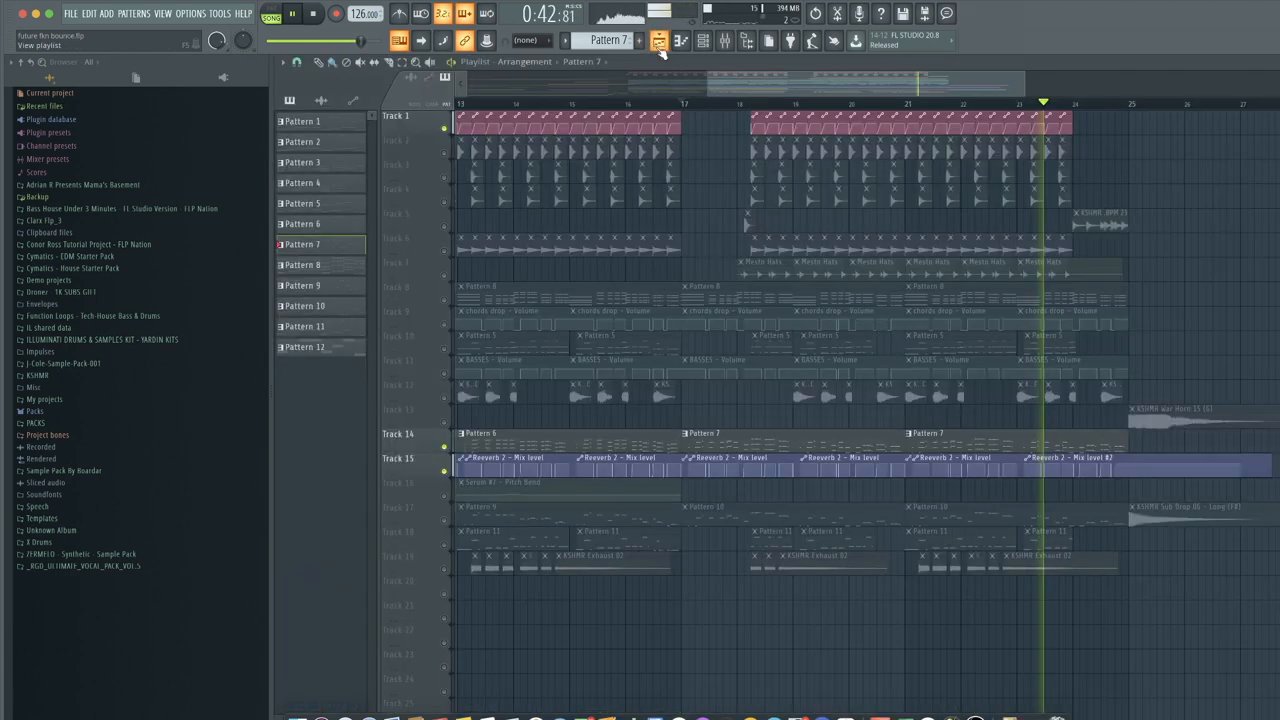